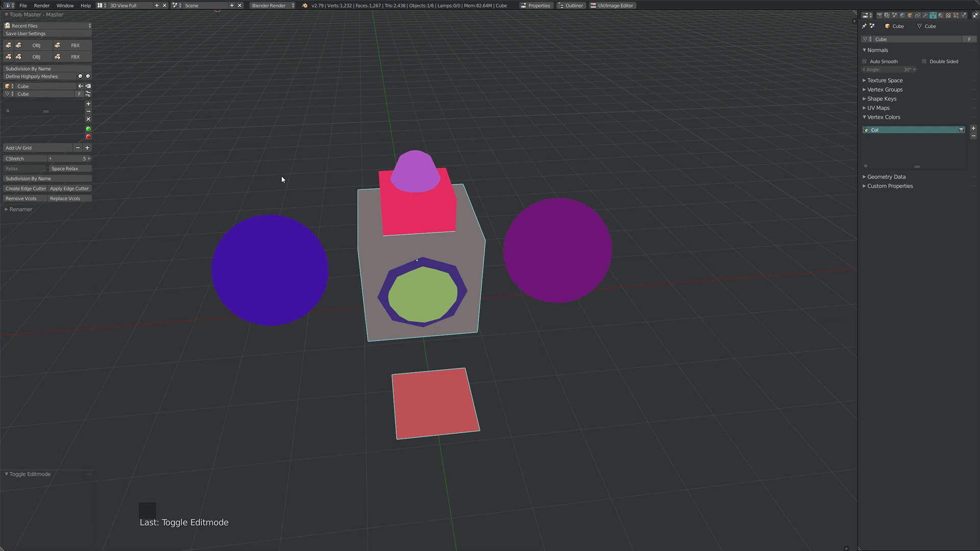
pyautogui.moveTo(572, 185)
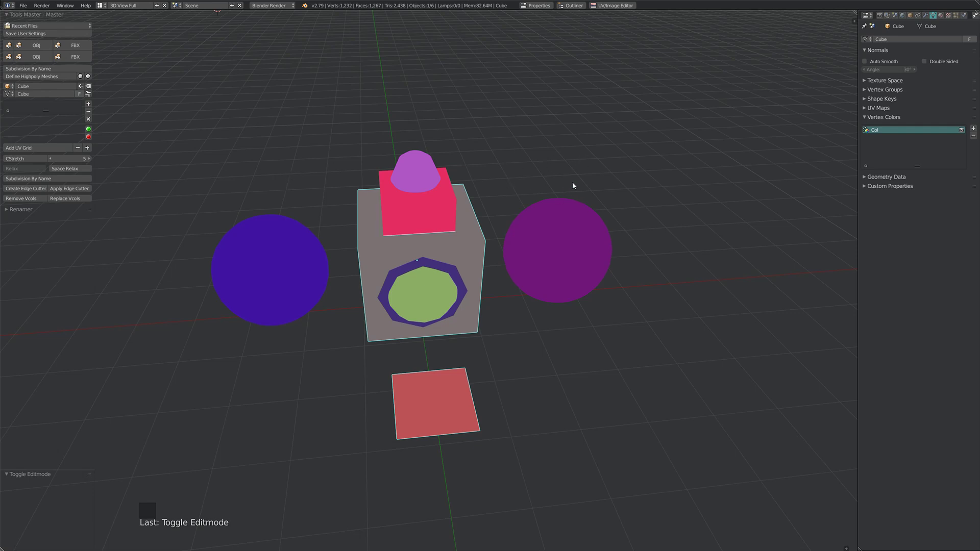
# Step: Select the purple sphere and view the scene from a lower angle
pyautogui.rightClick(270, 270)
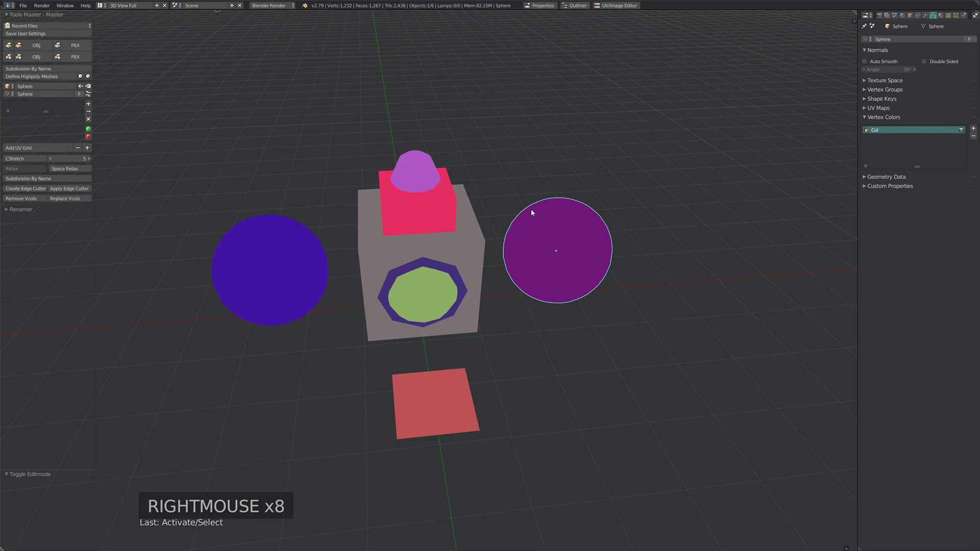
pyautogui.moveTo(469, 249)
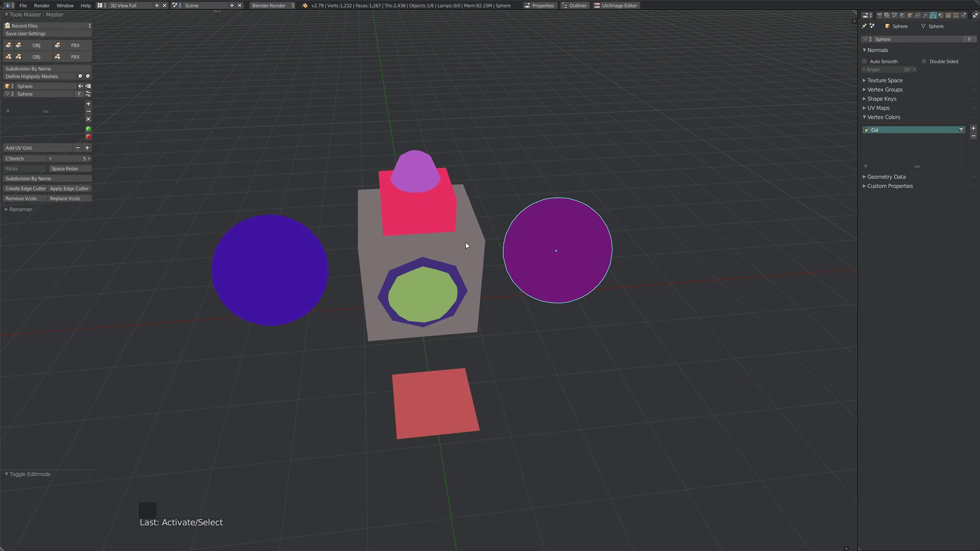
pyautogui.moveTo(453, 234)
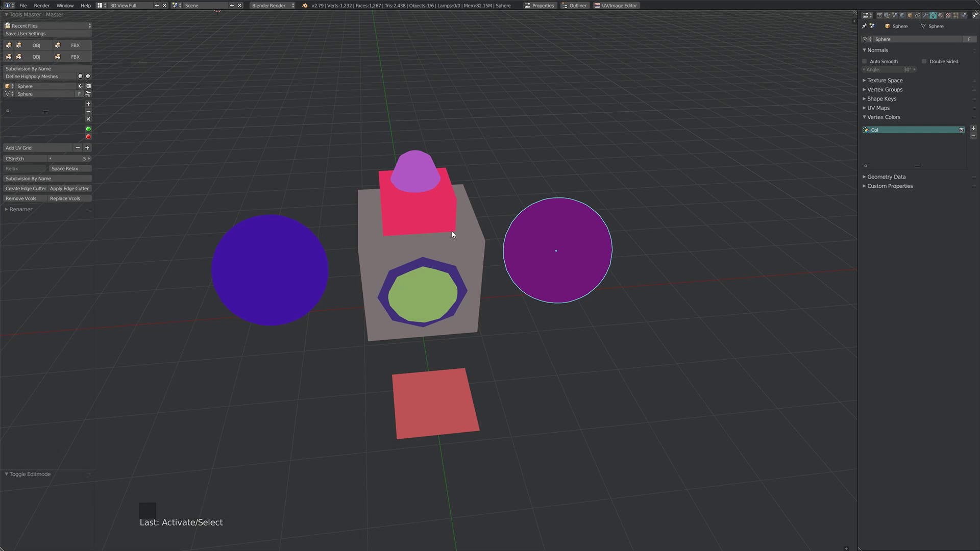
pyautogui.moveTo(444, 218)
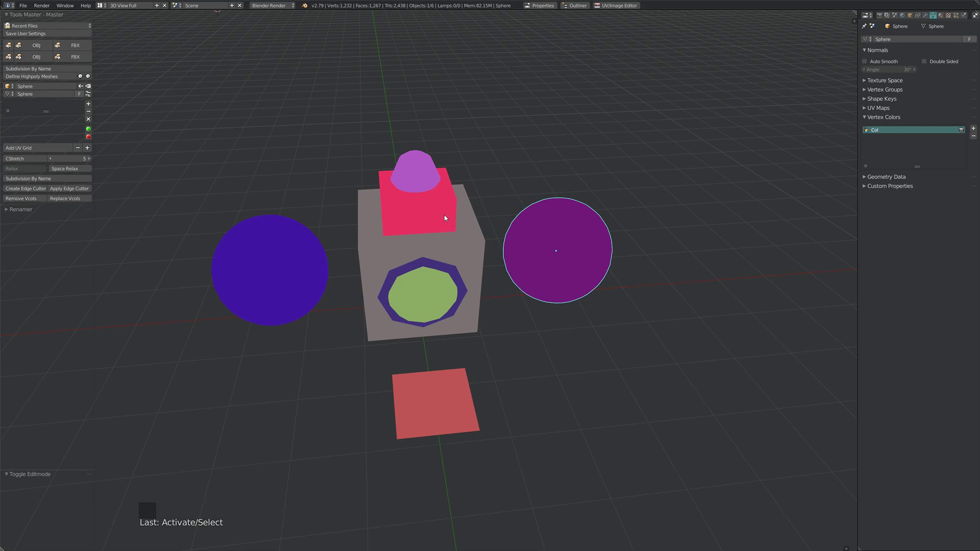
pyautogui.moveTo(465, 232)
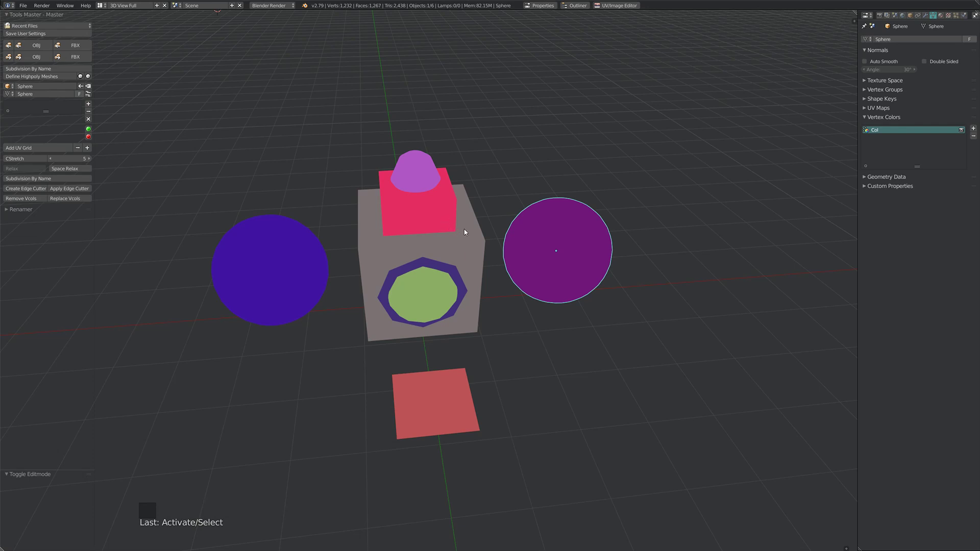
pyautogui.moveTo(473, 220)
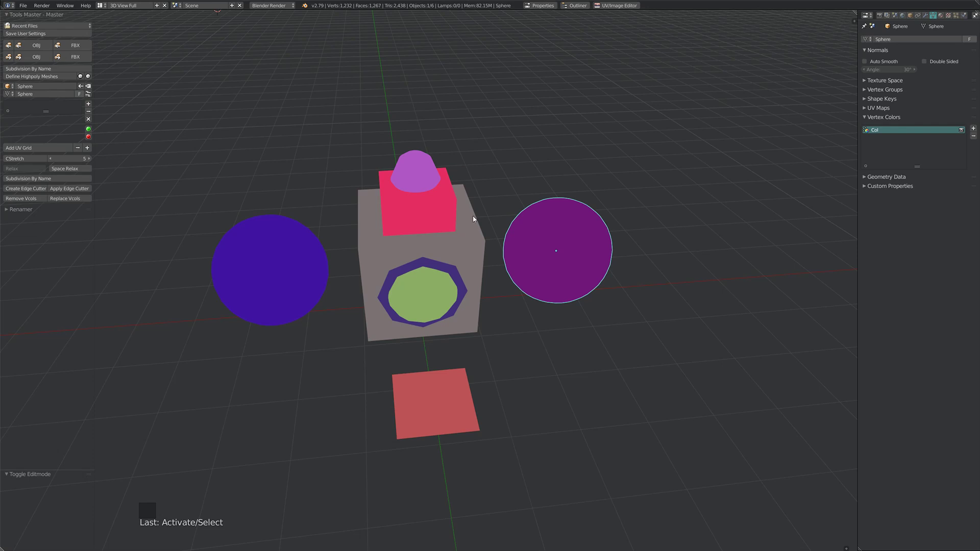
pyautogui.moveTo(310, 250)
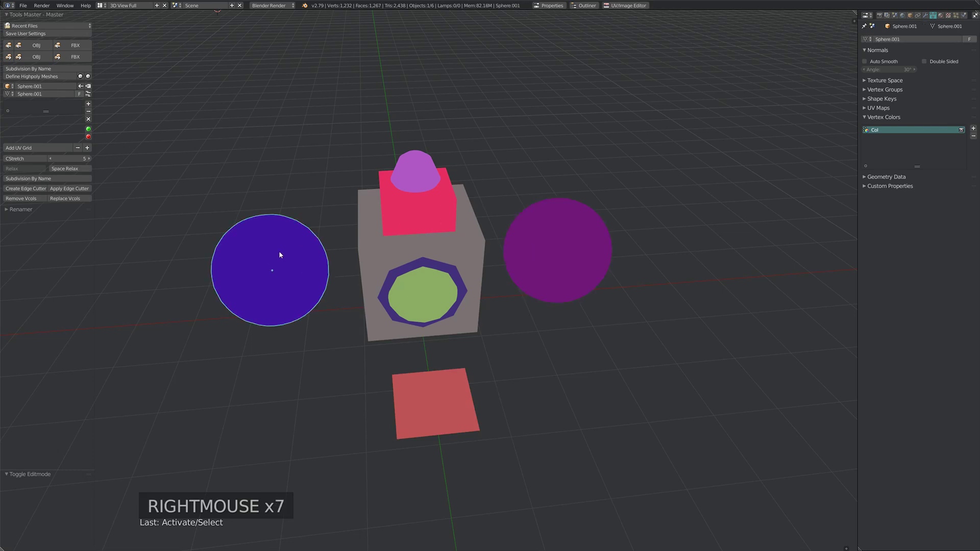
pyautogui.moveTo(271, 309)
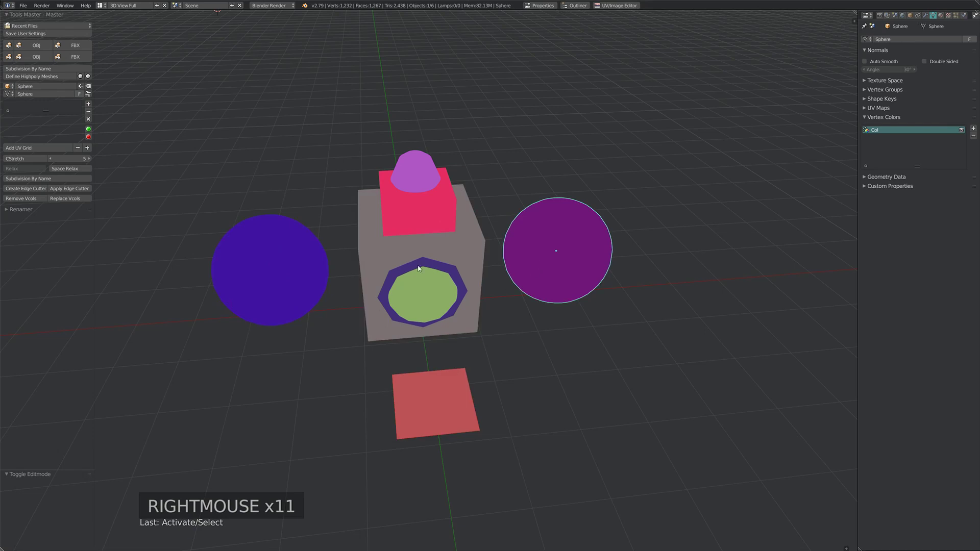
pyautogui.moveTo(419, 269); pyautogui.dragTo(421, 344)
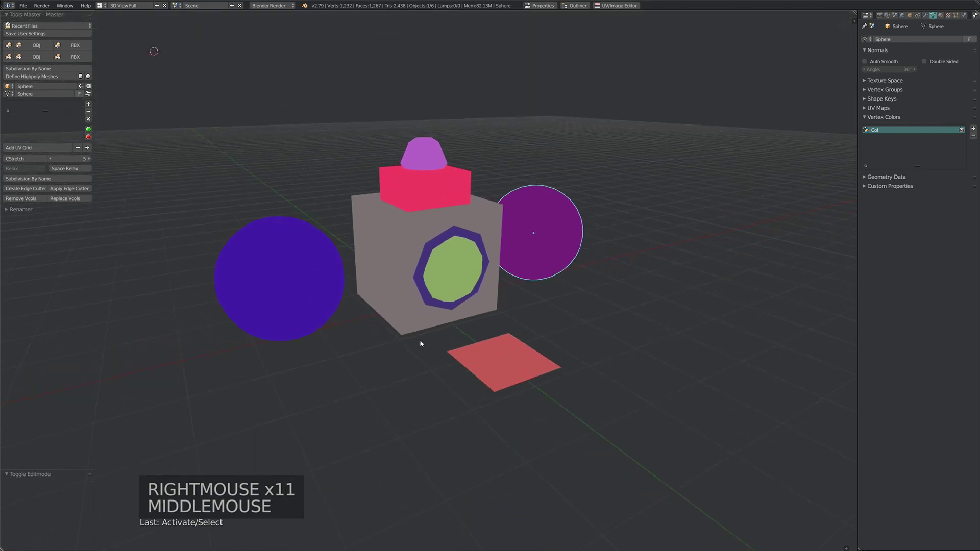
pyautogui.press('a')
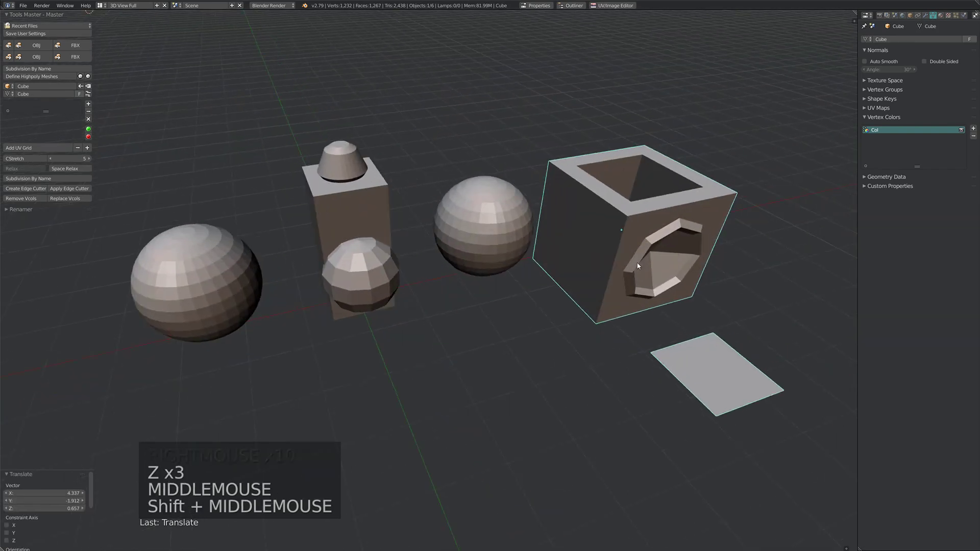
# Step: Pan across the shapes, restore the vertex colour display, and select all six objects
pyautogui.moveTo(624, 265); pyautogui.dragTo(600, 237)
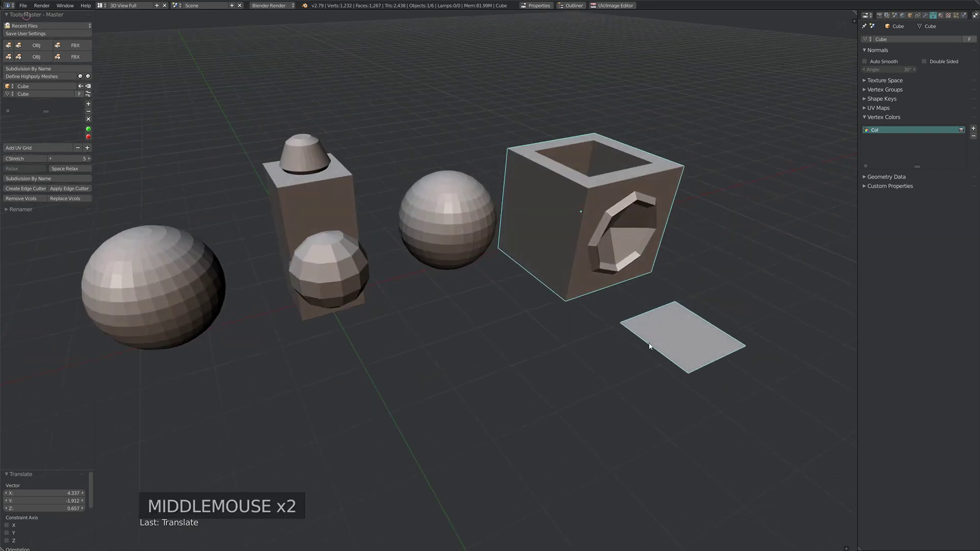
pyautogui.press('Alt+g')
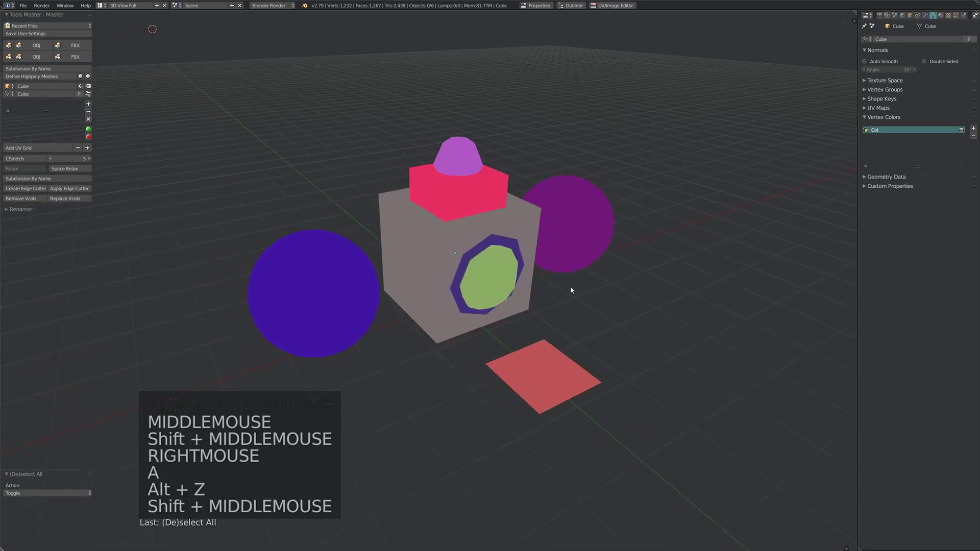
pyautogui.press('a')
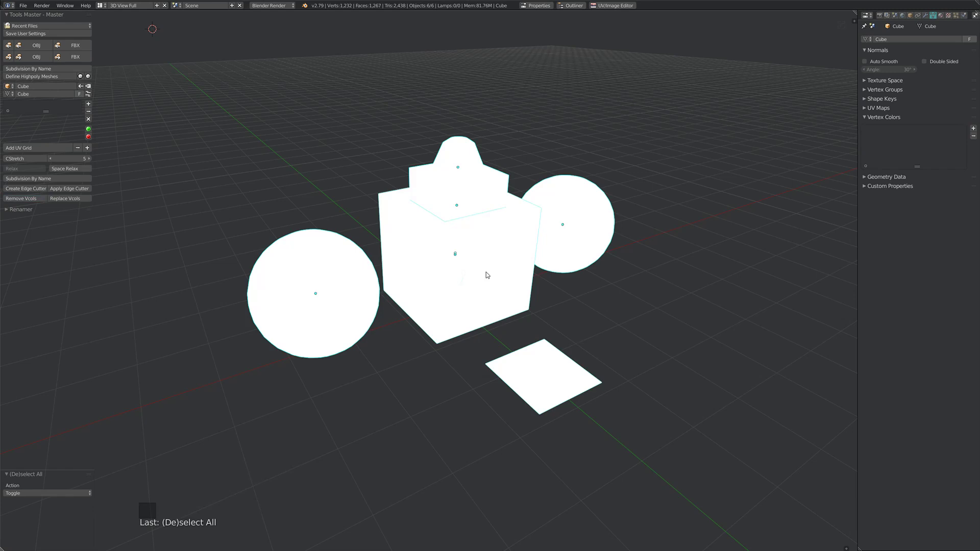
pyautogui.moveTo(64, 198)
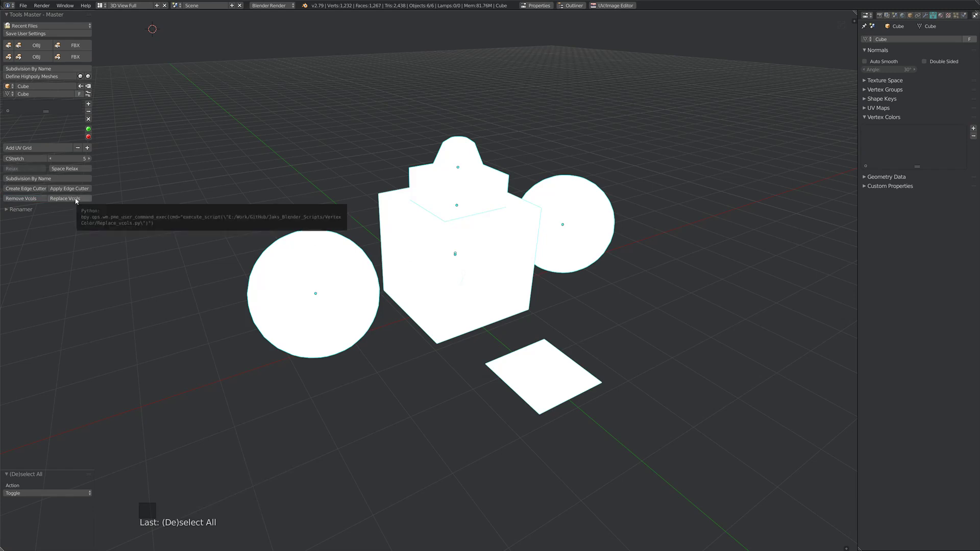
# Step: Reroll random vertex colours on all six objects several times, then enter Edit Mode on the cube
pyautogui.click(64, 198)
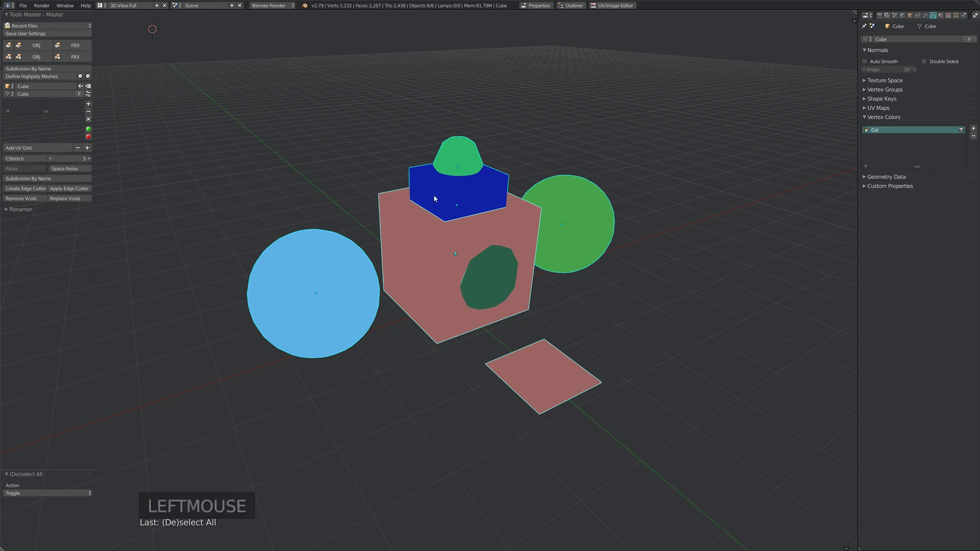
pyautogui.click(69, 198)
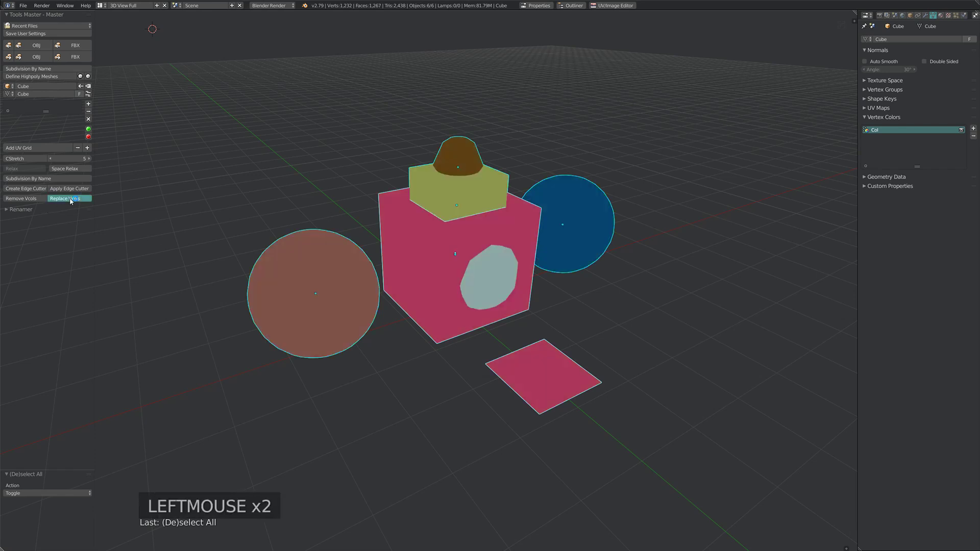
pyautogui.click(68, 198)
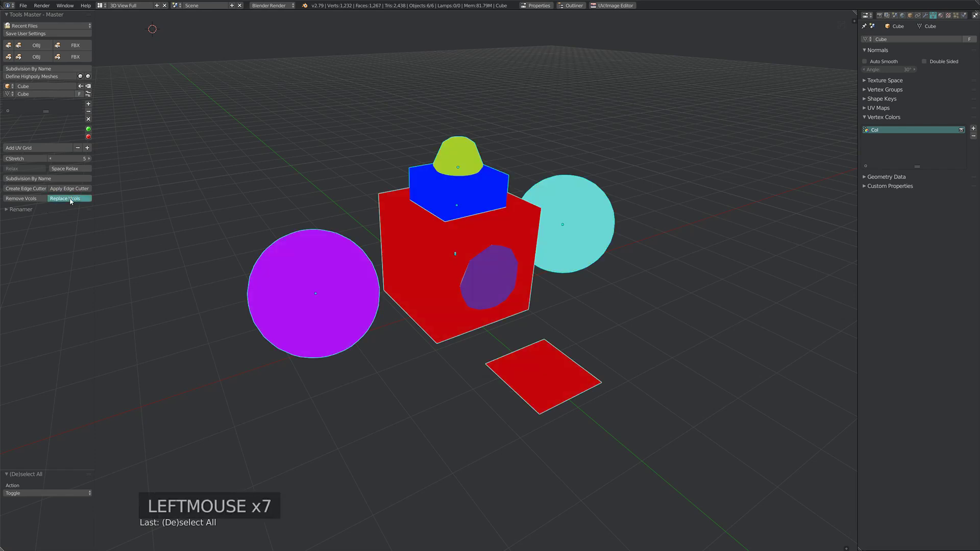
pyautogui.click(68, 198)
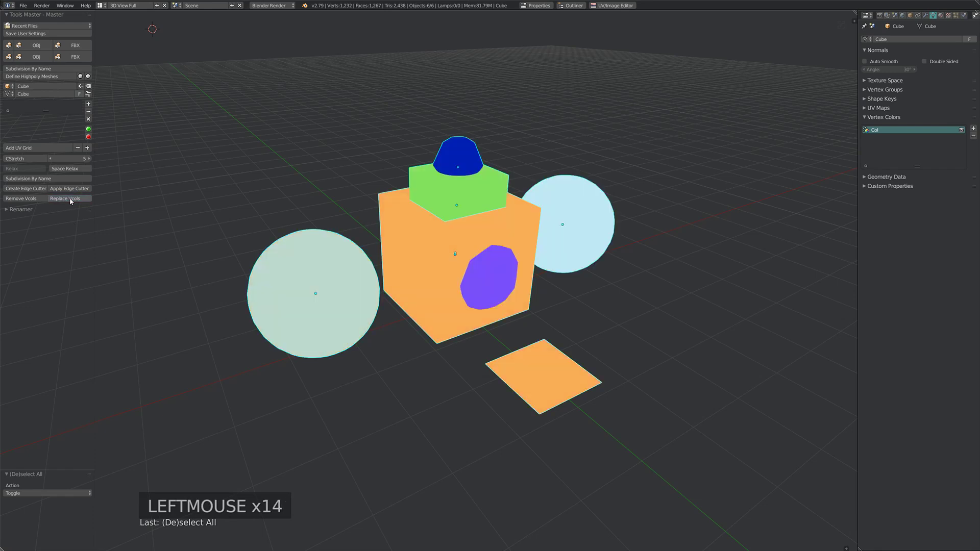
pyautogui.moveTo(293, 236)
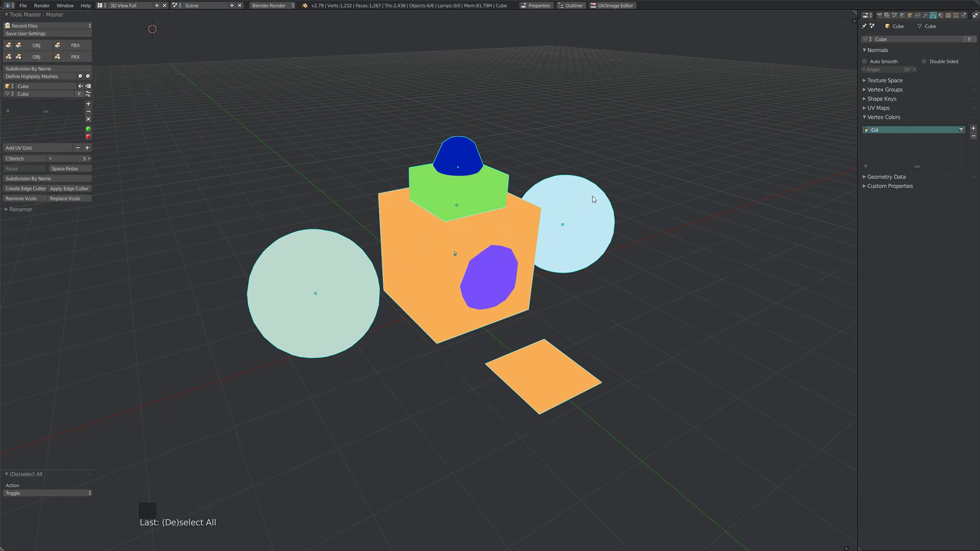
pyautogui.moveTo(304, 250)
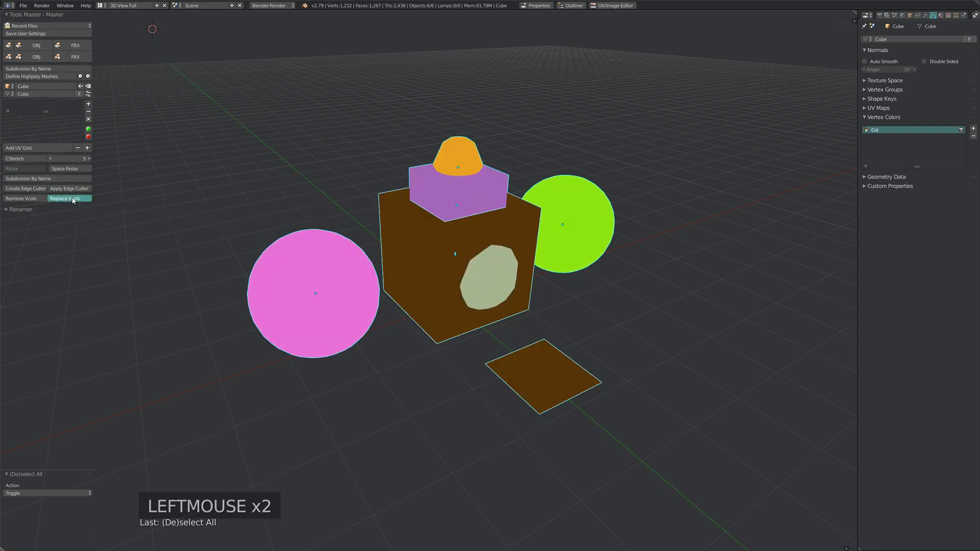
pyautogui.click(69, 198)
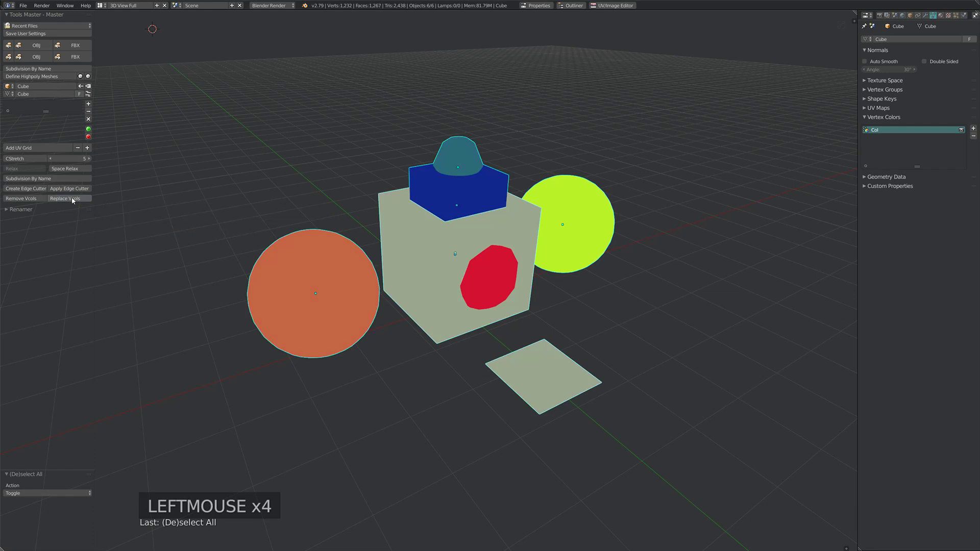
pyautogui.moveTo(567, 298)
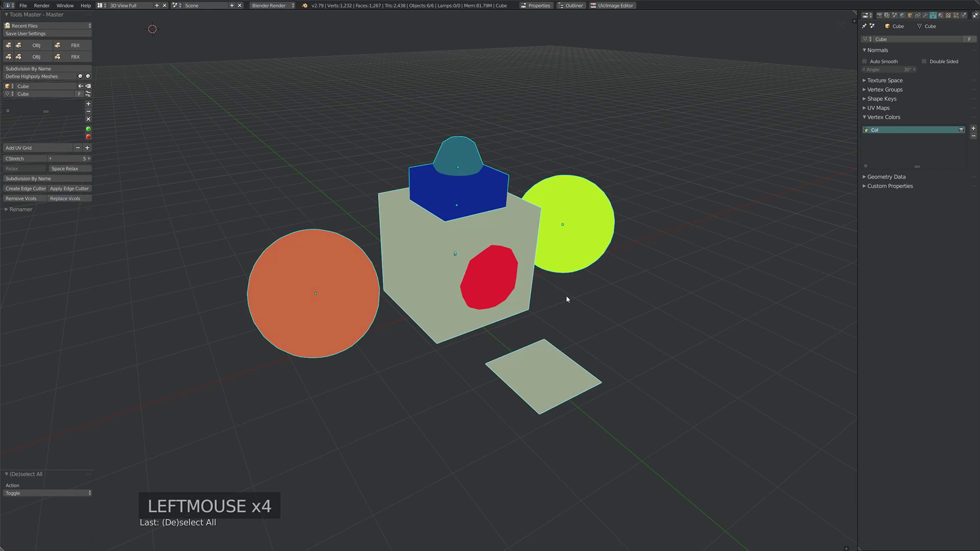
pyautogui.press('Tab')
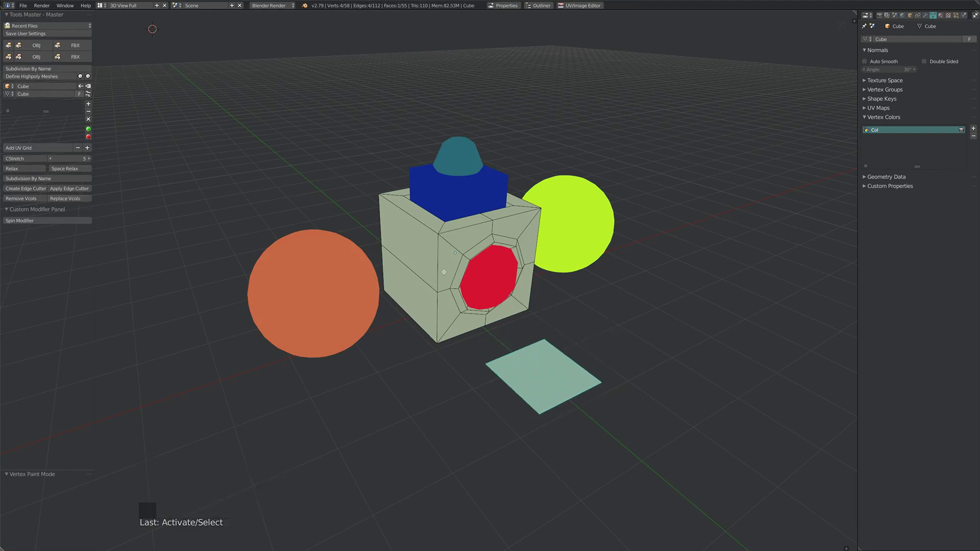
# Step: Give the selected square face its own random vertex colour, rerolled once
pyautogui.click(547, 373)
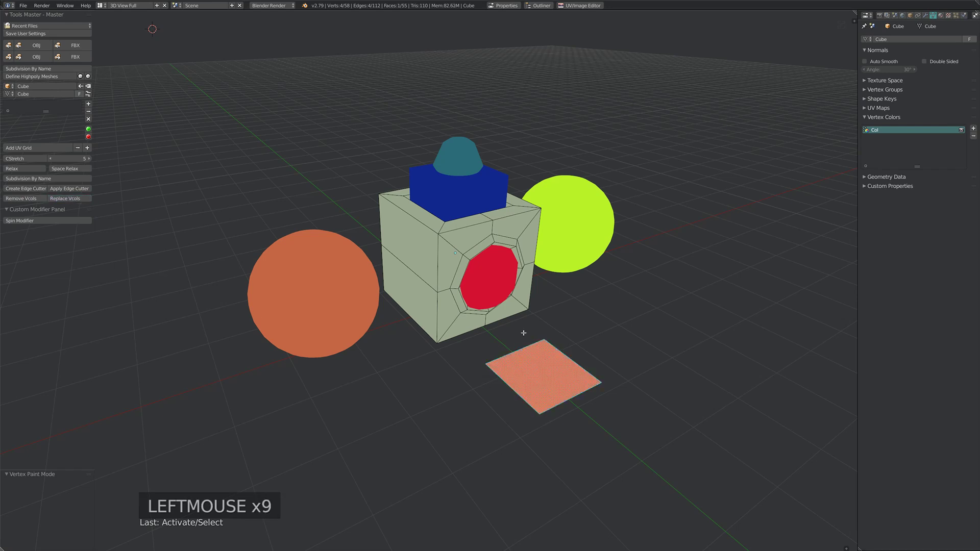
pyautogui.click(542, 372)
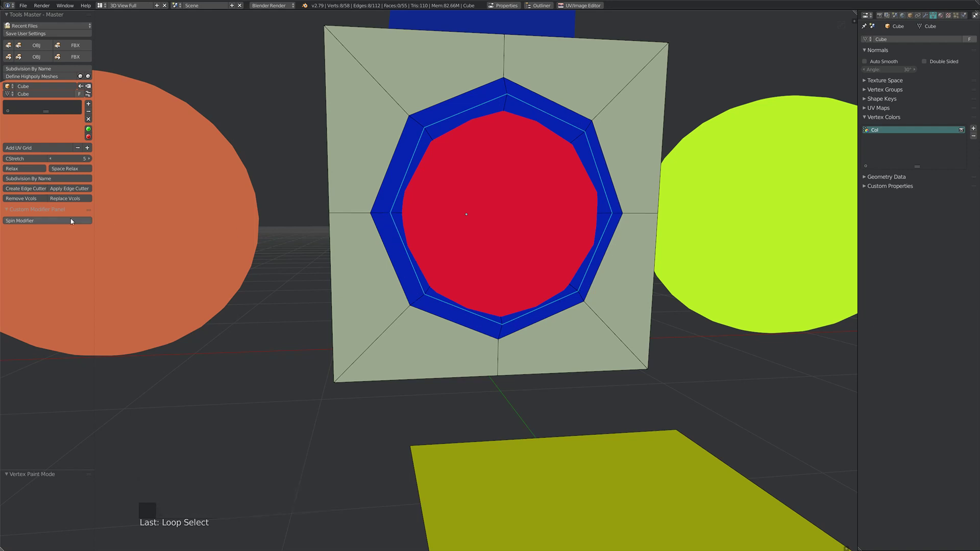
# Step: Zoom out for a wider frontal view of the ring around the cube's octagonal inset
pyautogui.scroll(-3)
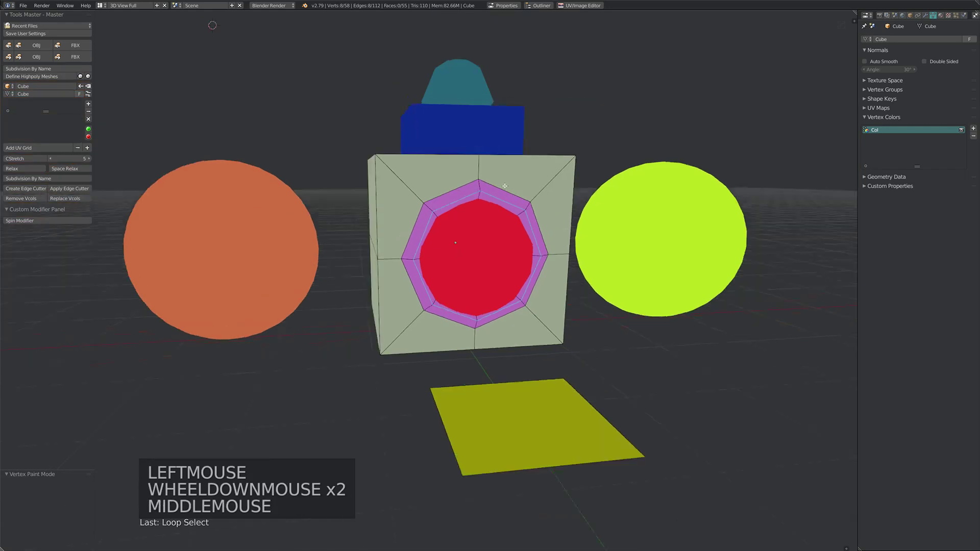